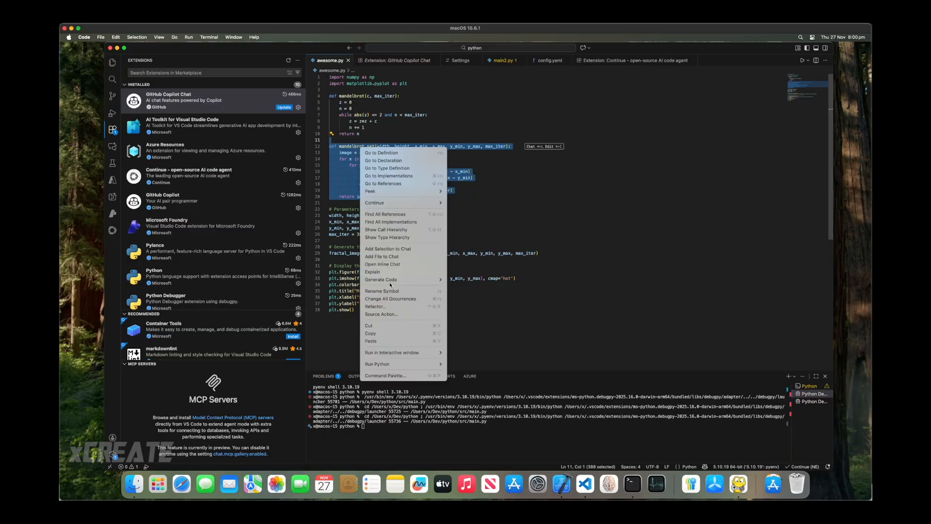
Send the selected mandelbrot_set code to Copilot Chat via Explain to generate an explanation.
{"action": "left_click", "coordinate": [372, 272]}
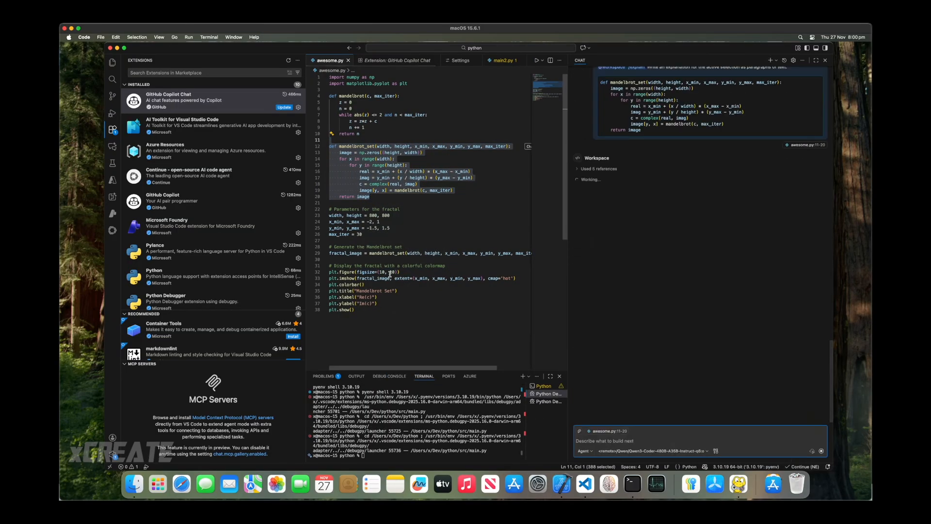